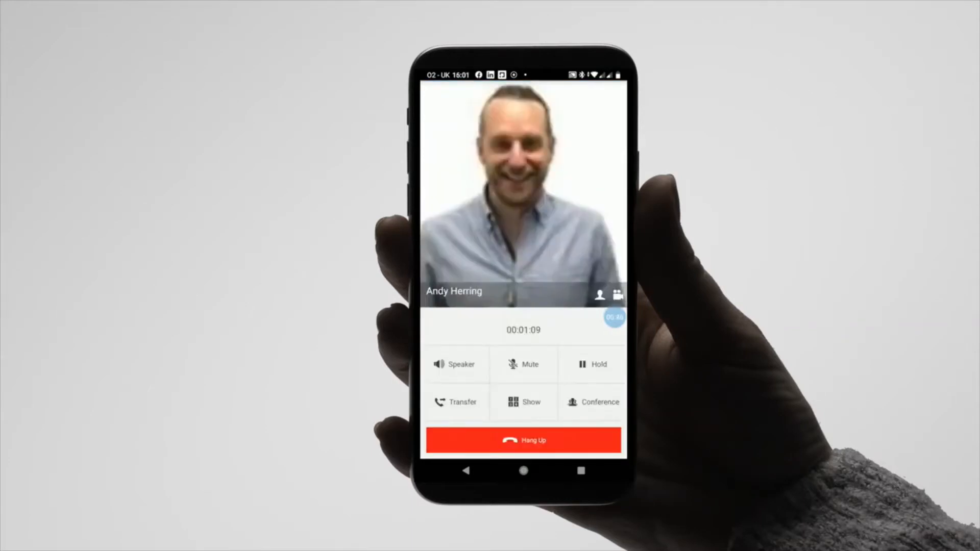
# - Add a conference participant from Contacts and search for them in Select Member
pyautogui.click(598, 402)
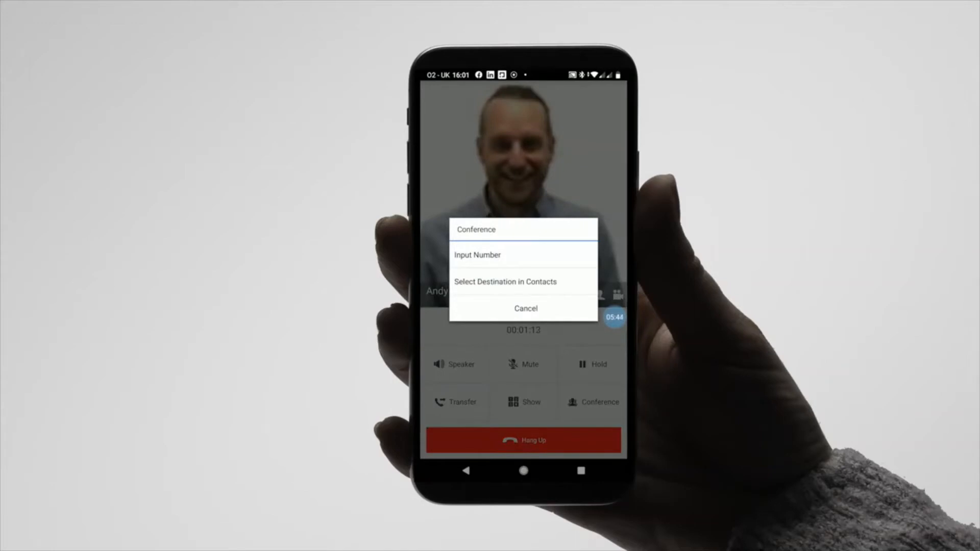
pyautogui.click(504, 281)
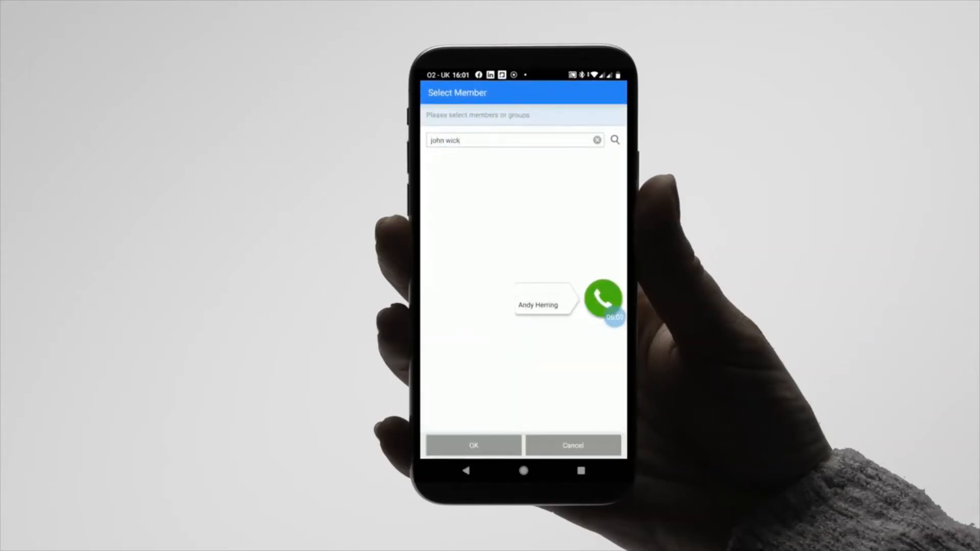
pyautogui.click(615, 139)
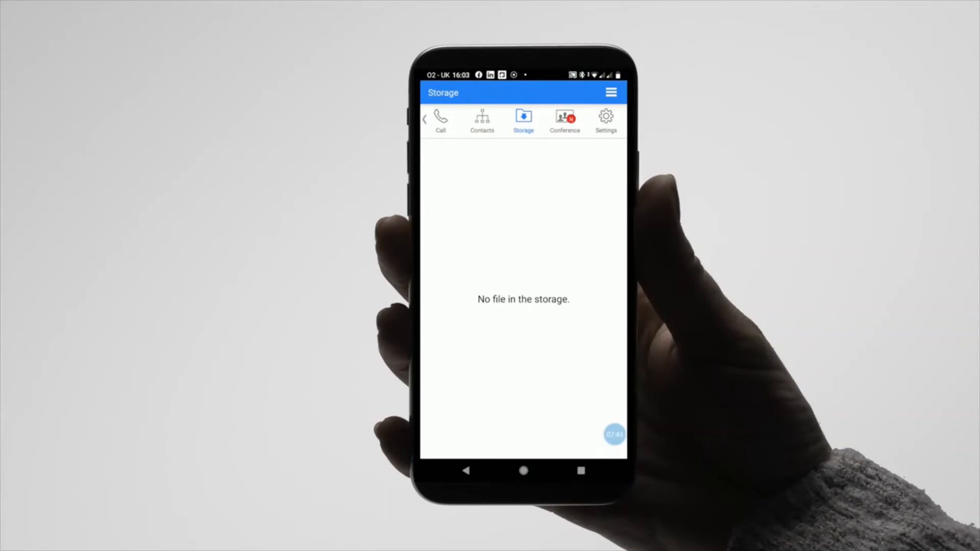
# - Show the Conference list with the scheduled Sales Pipeline Call booking
pyautogui.click(563, 120)
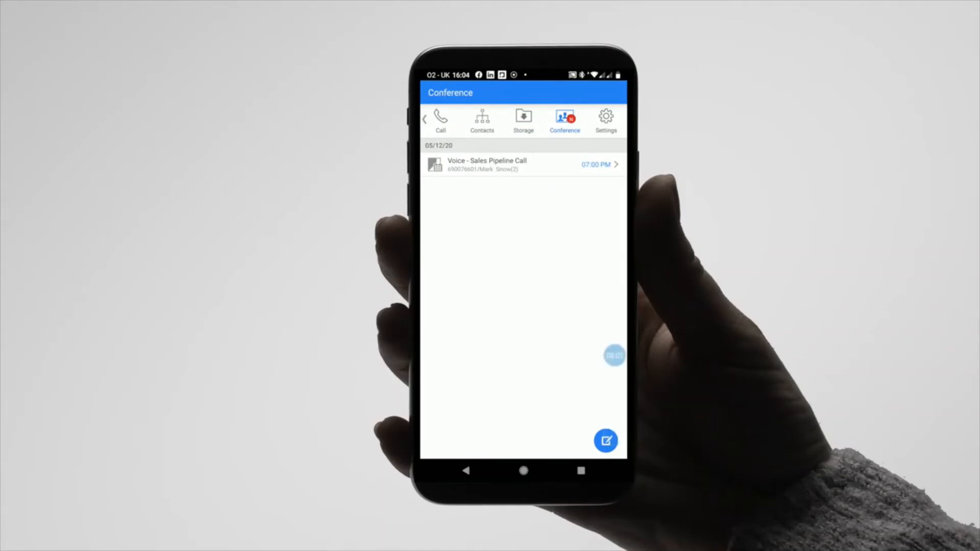
# - Create a new conference and add both 'tom' search results as participants
pyautogui.click(604, 439)
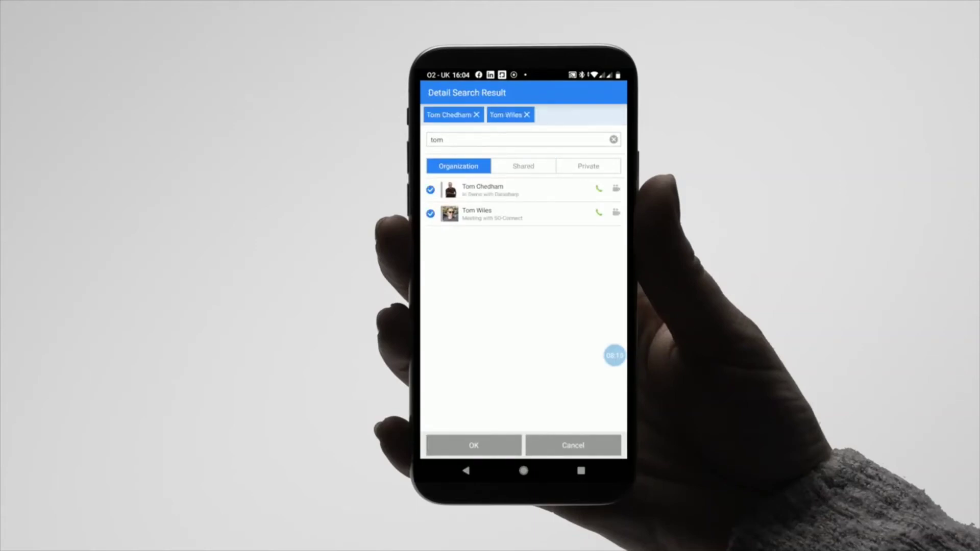
pyautogui.click(473, 445)
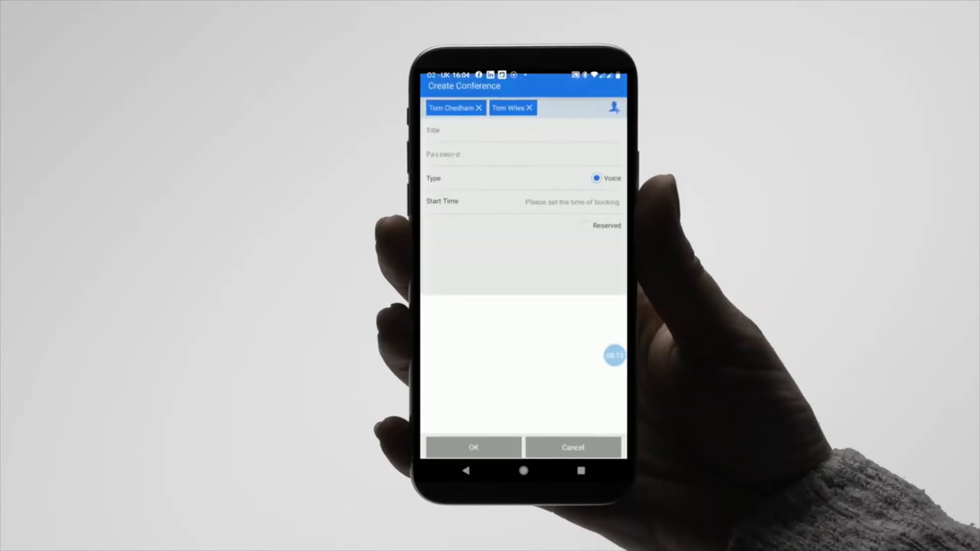
# - Title the conference 'regional sales call' and begin setting its start time
pyautogui.click(522, 137)
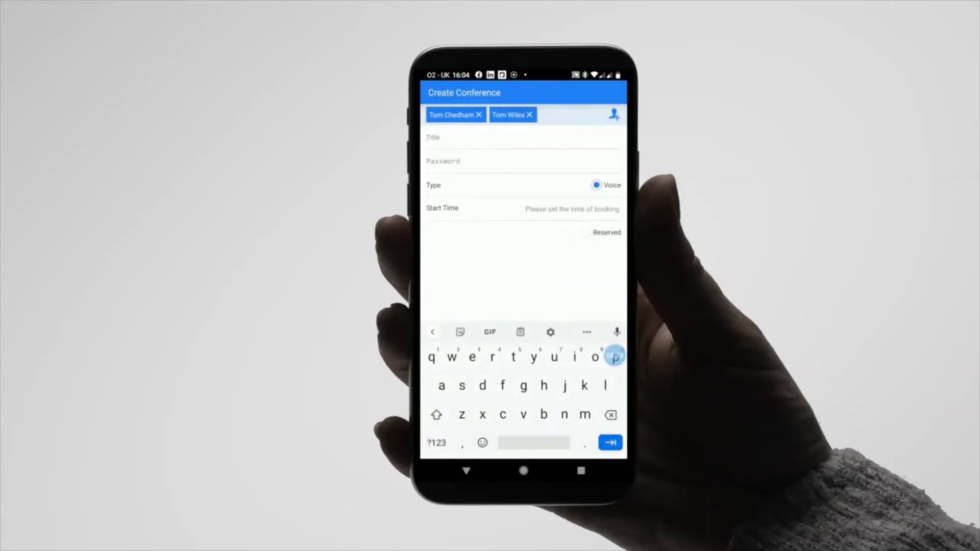
pyautogui.write('regional sales call')
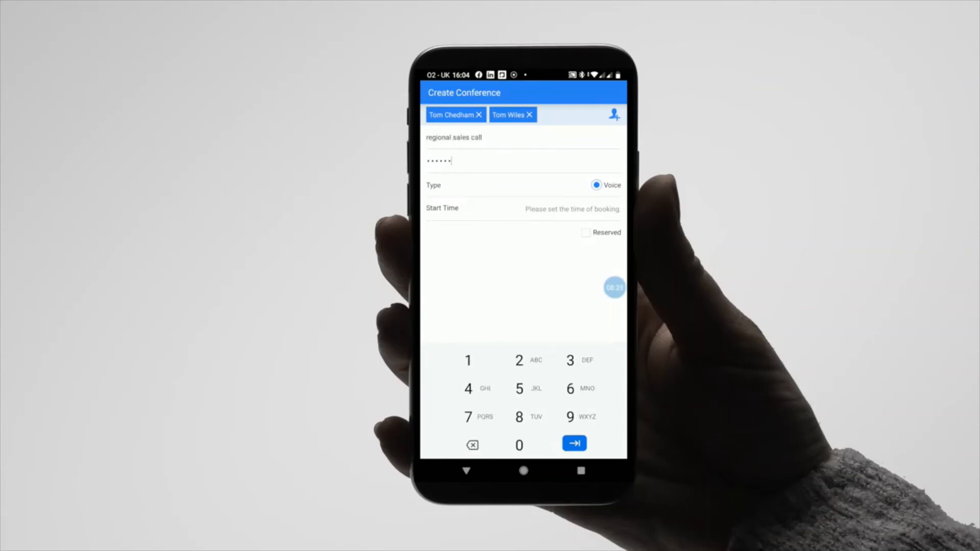
pyautogui.click(571, 208)
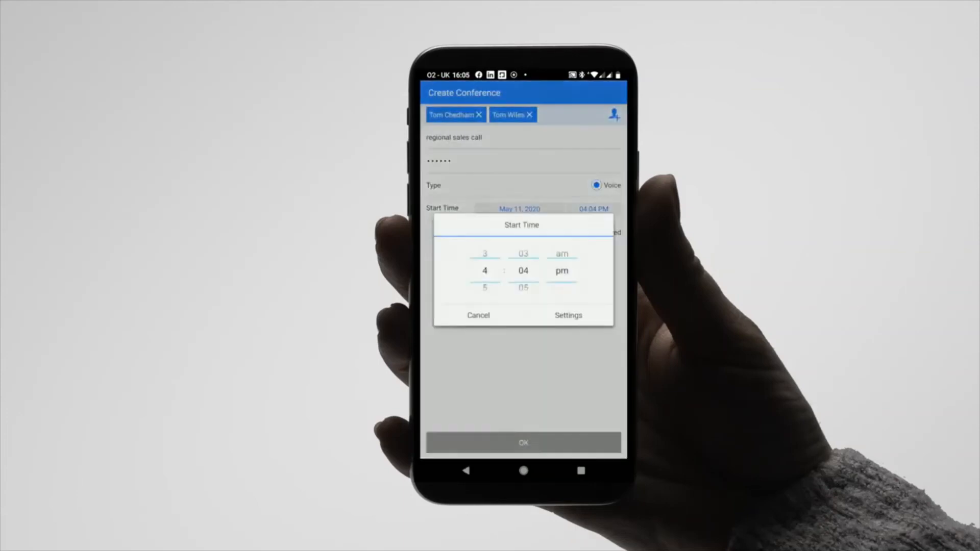